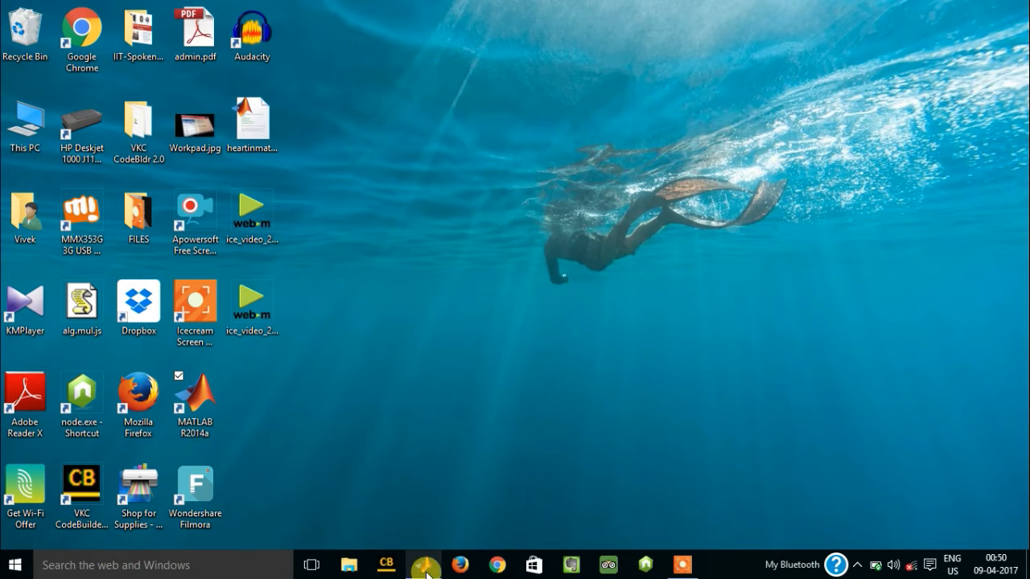
Step: Launch MATLAB R2014a from the taskbar so its empty command window appears
left_click(425, 563)
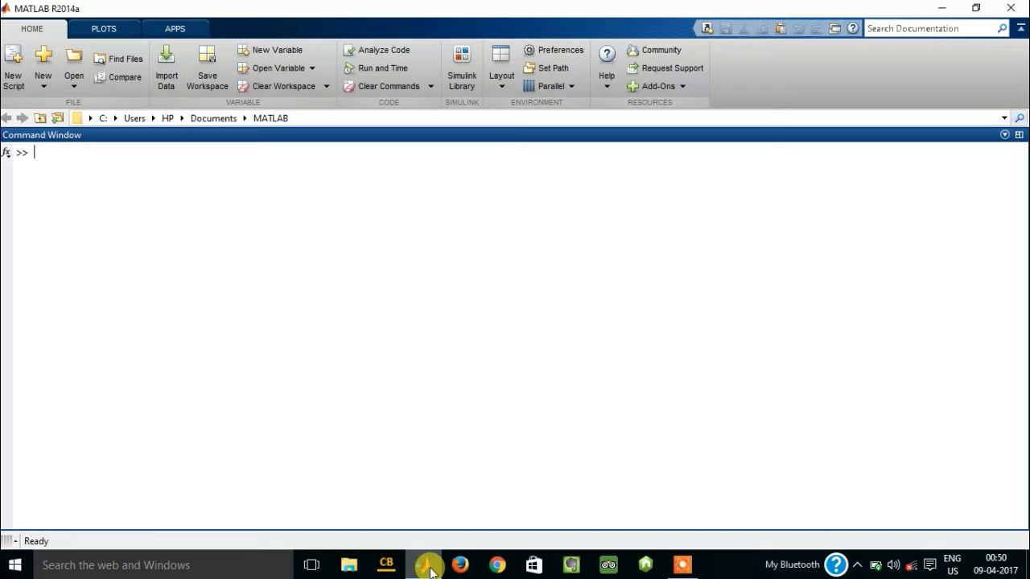
Step: Run spy to draw the husky dog sparsity pattern (nz = 1872) and view it full-size
type("s")
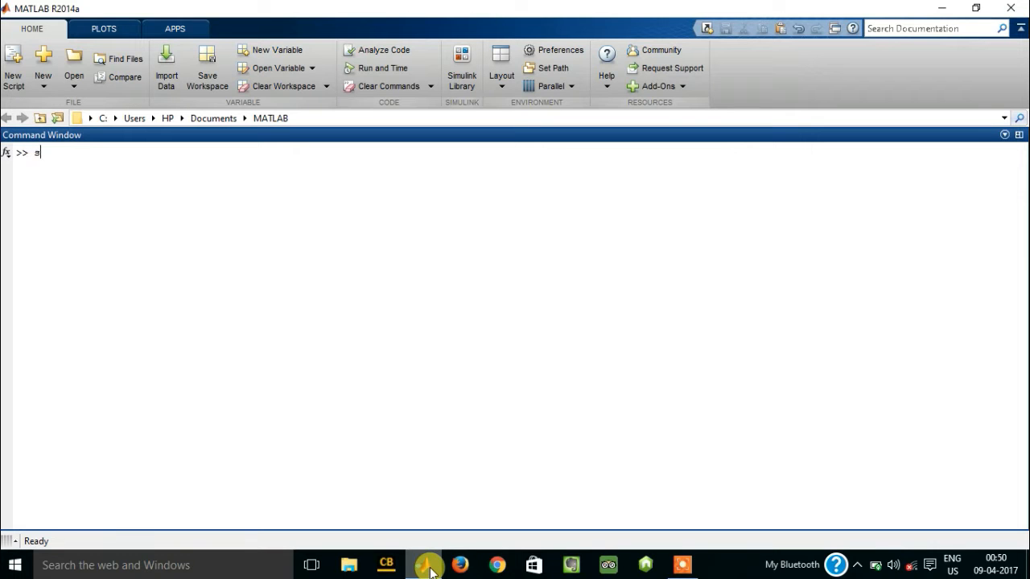
type("py")
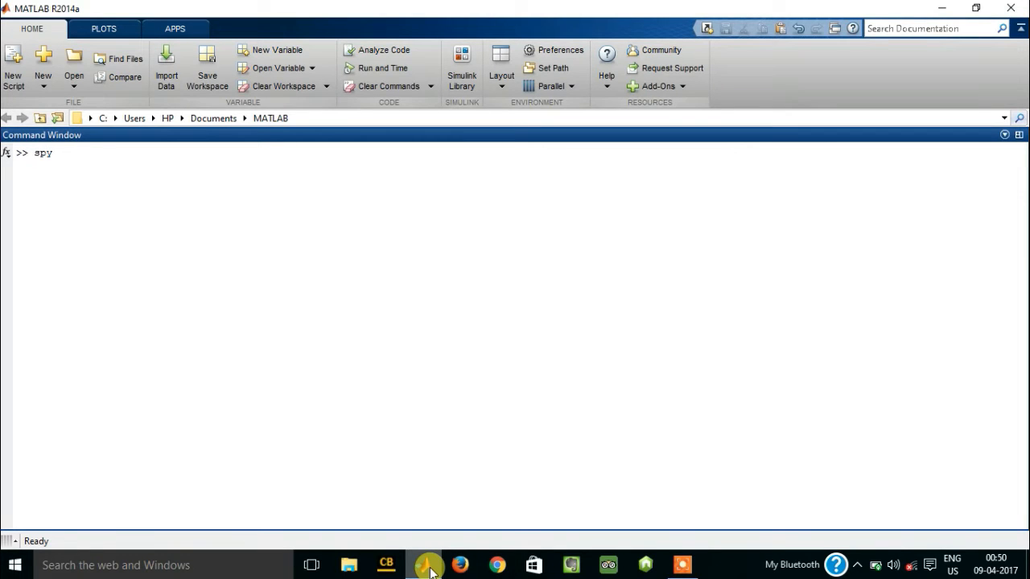
key("enter")
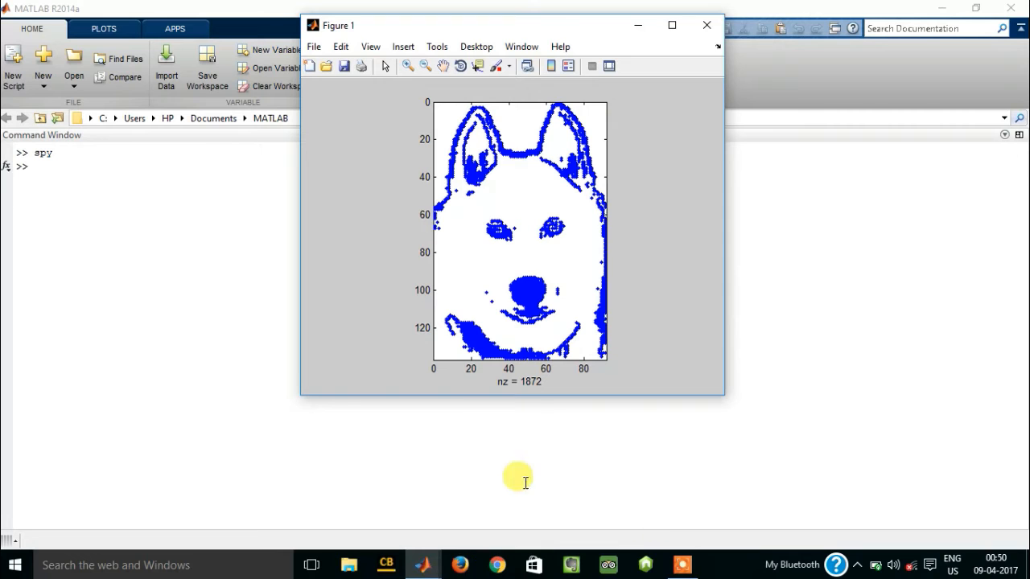
left_click(671, 26)
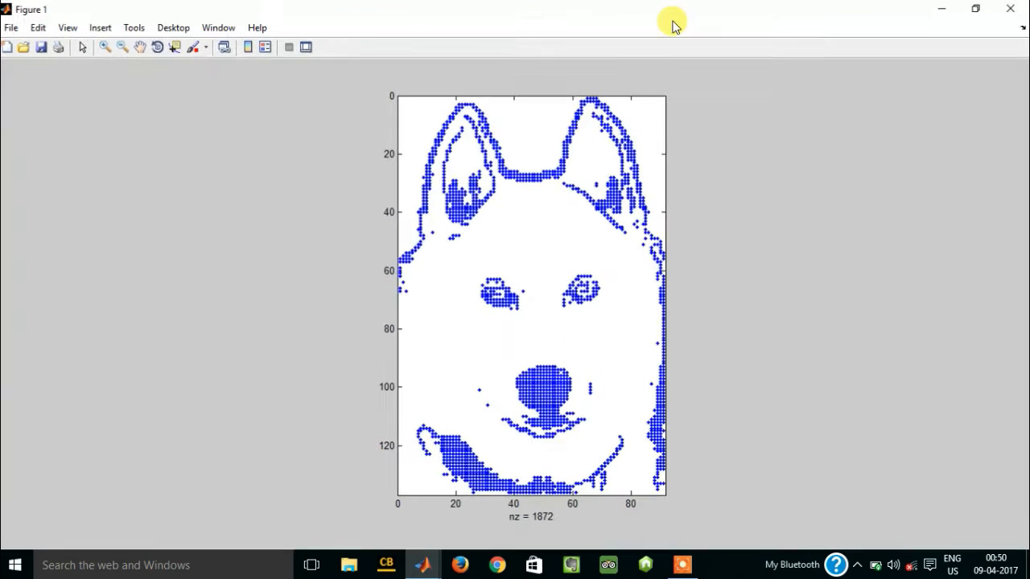
mouse_move(845, 103)
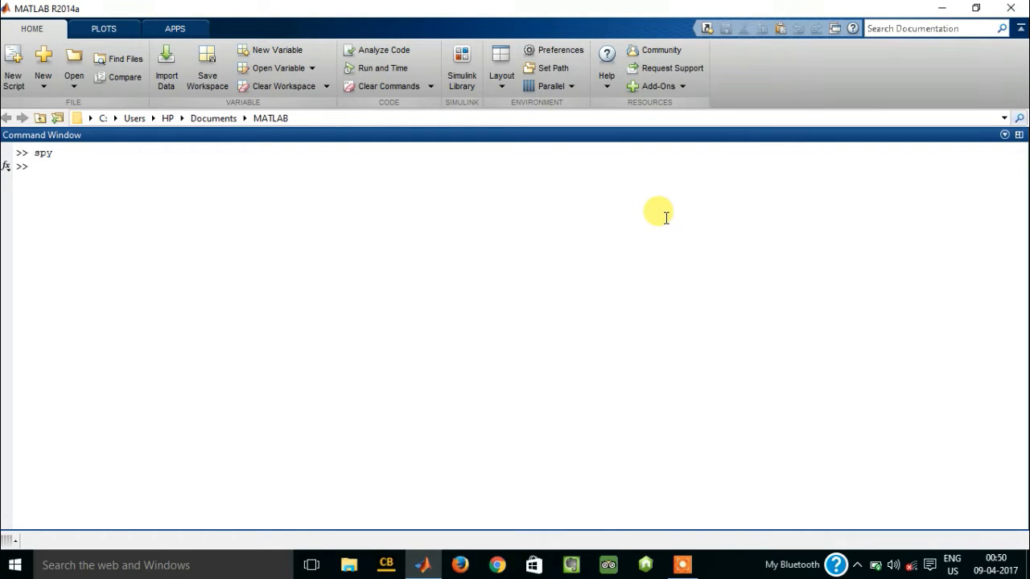
Step: Run penny to show the 3D copper coin surface and maximize the figure
type("penny")
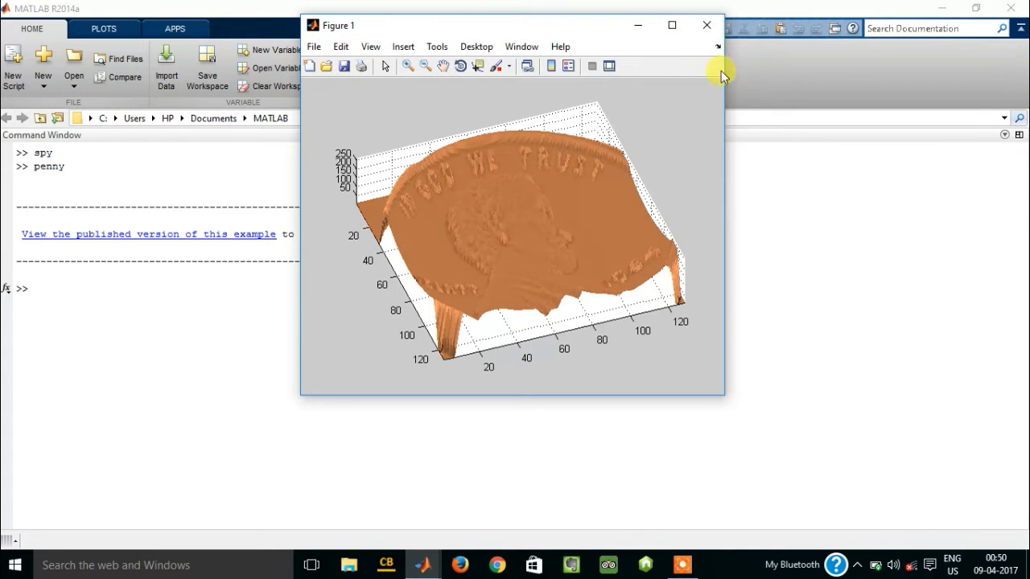
left_click(671, 25)
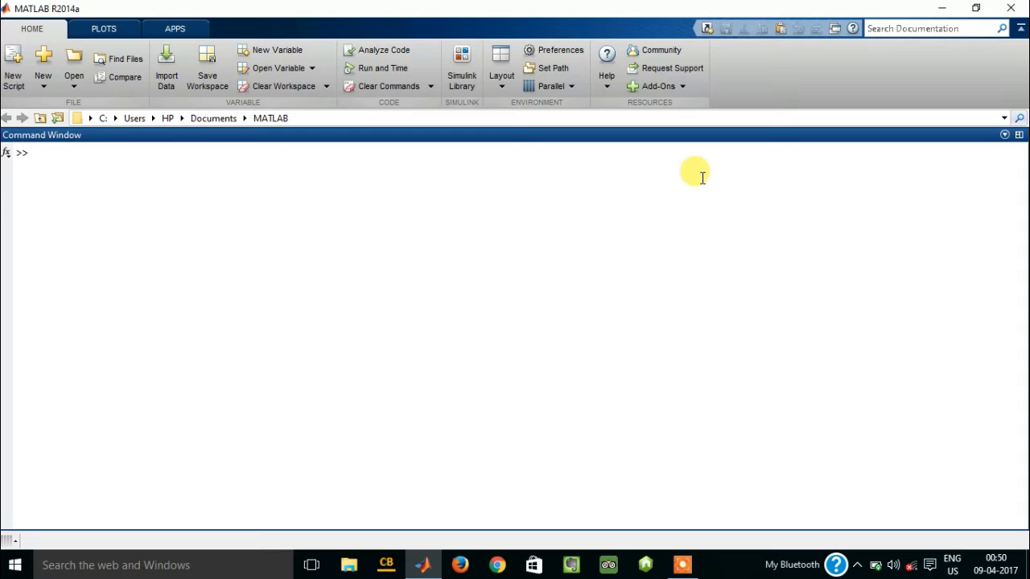
type("why")
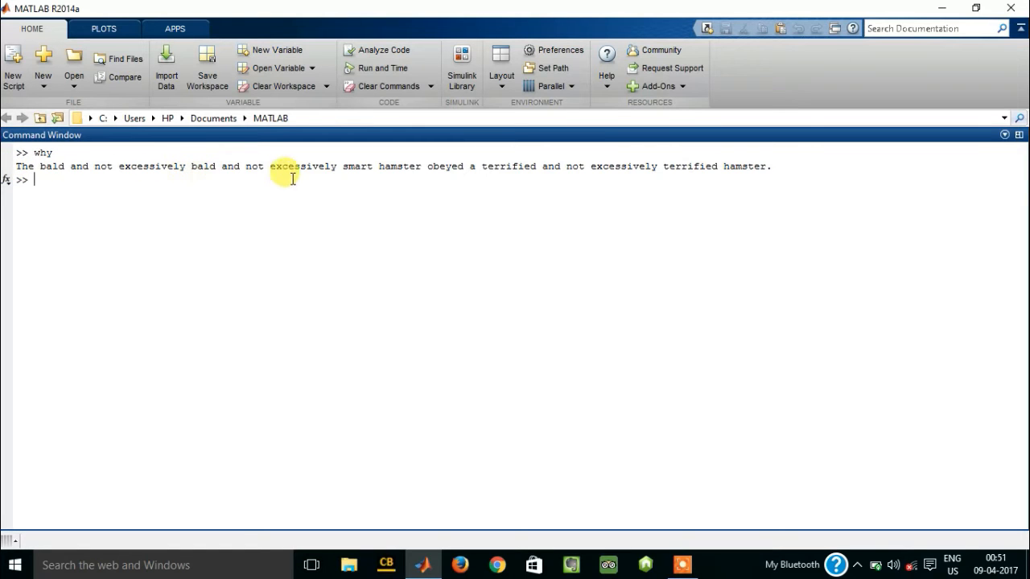
mouse_move(412, 180)
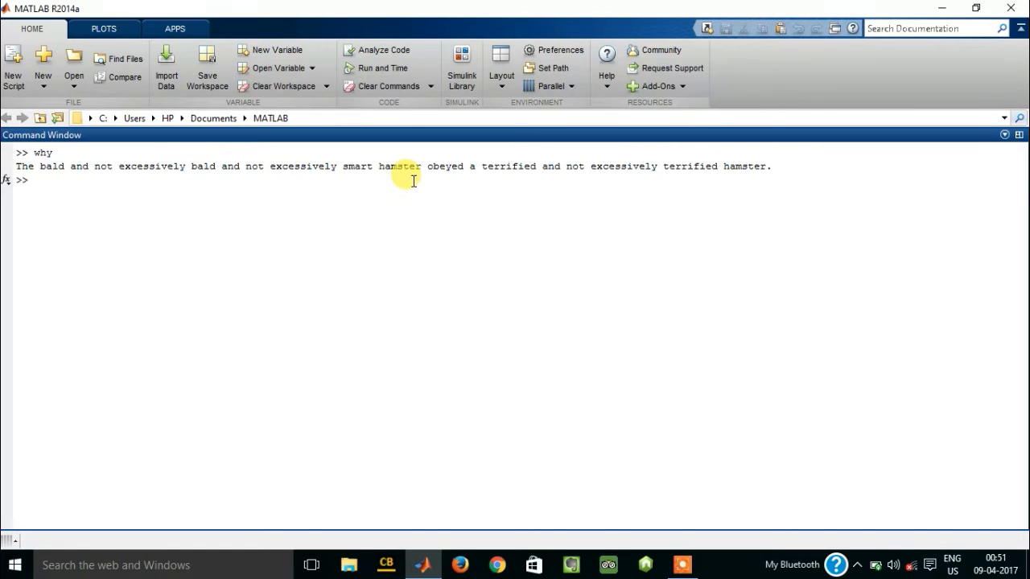
mouse_move(605, 183)
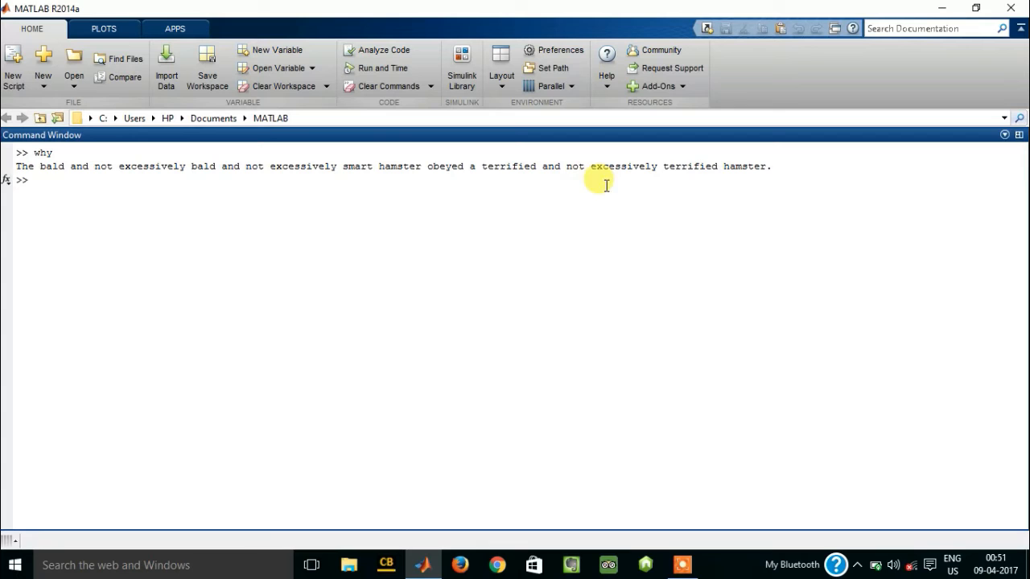
mouse_move(840, 216)
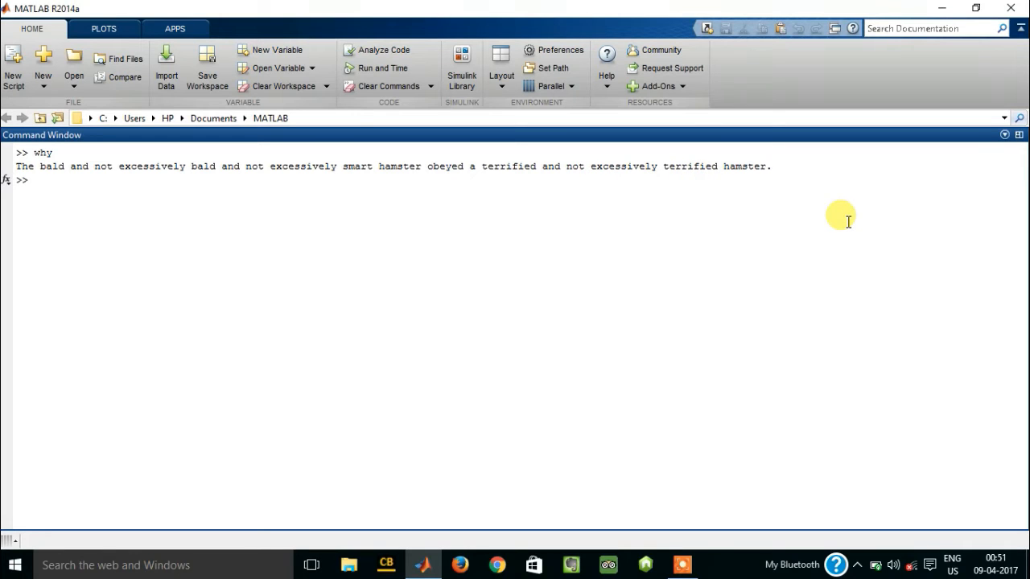
type("why")
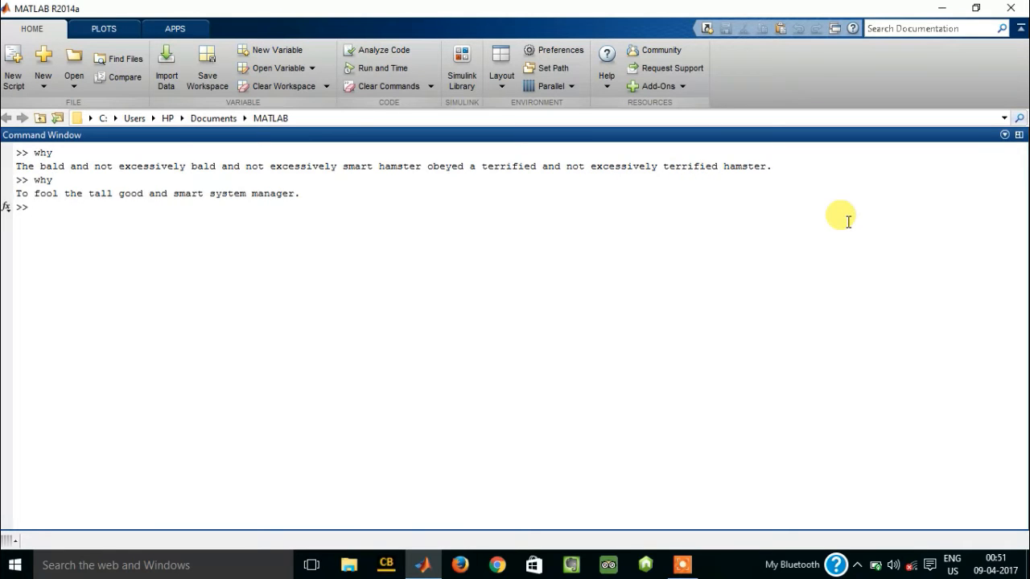
type("wh")
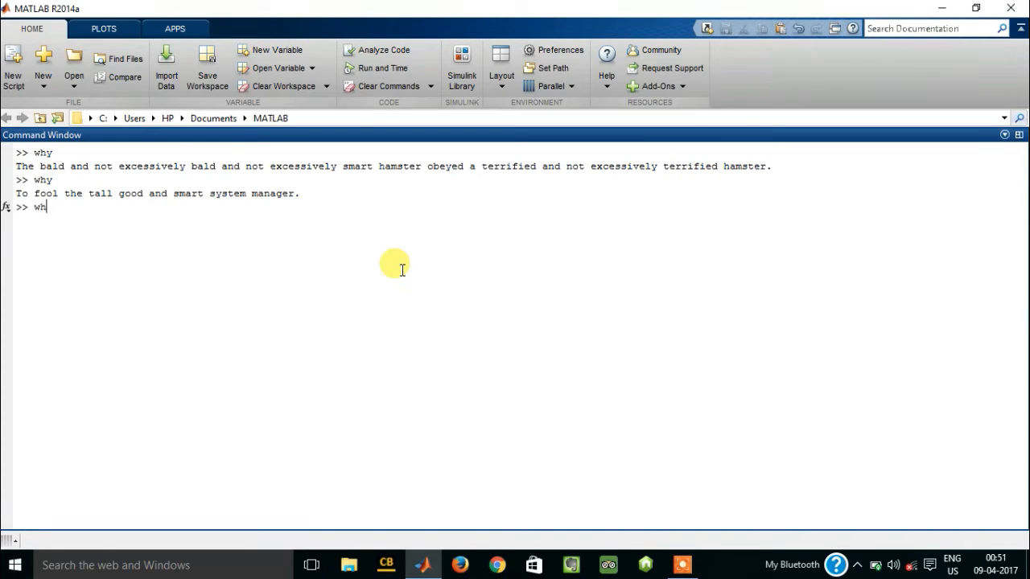
key("enter")
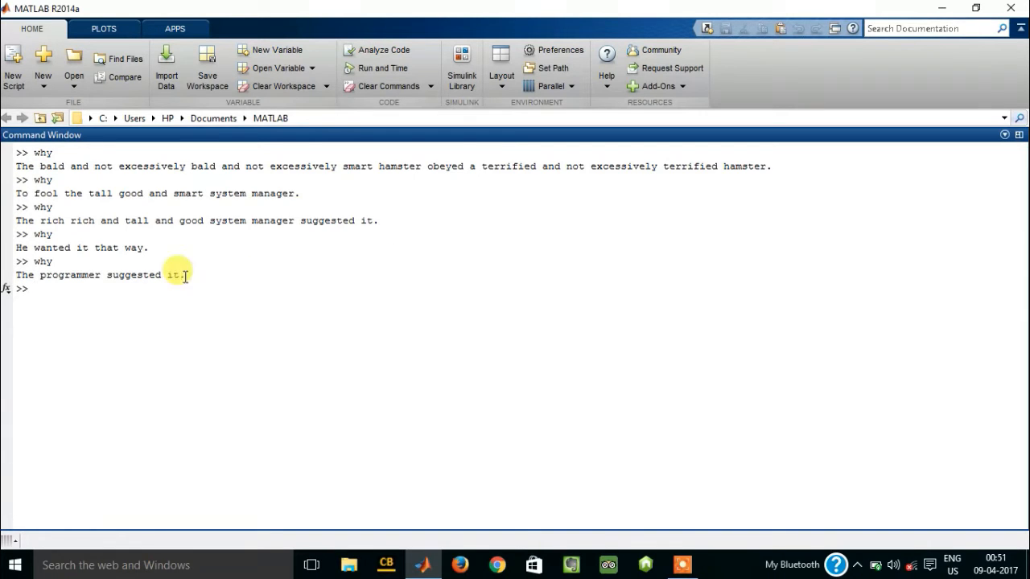
mouse_move(143, 273)
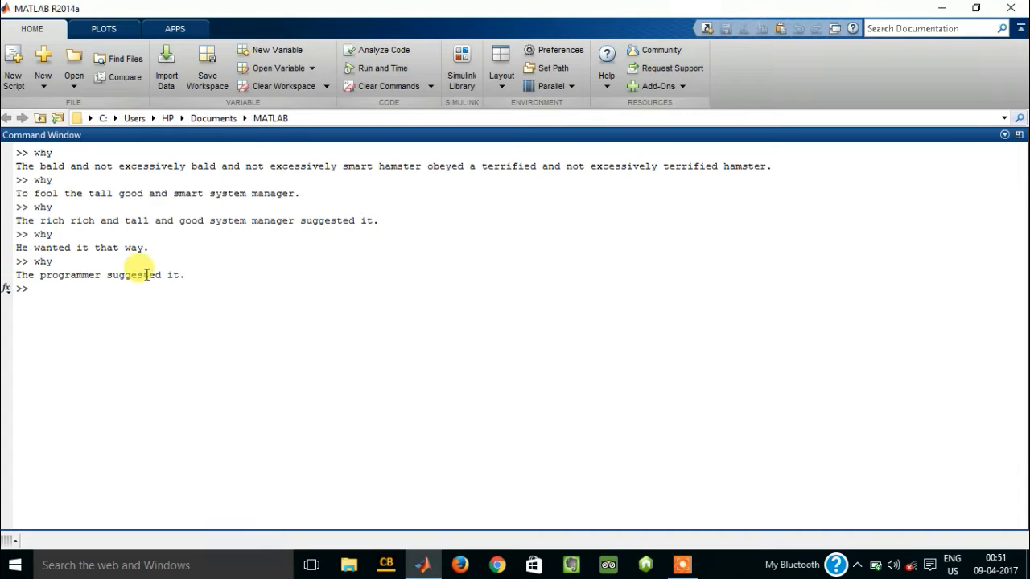
mouse_move(209, 313)
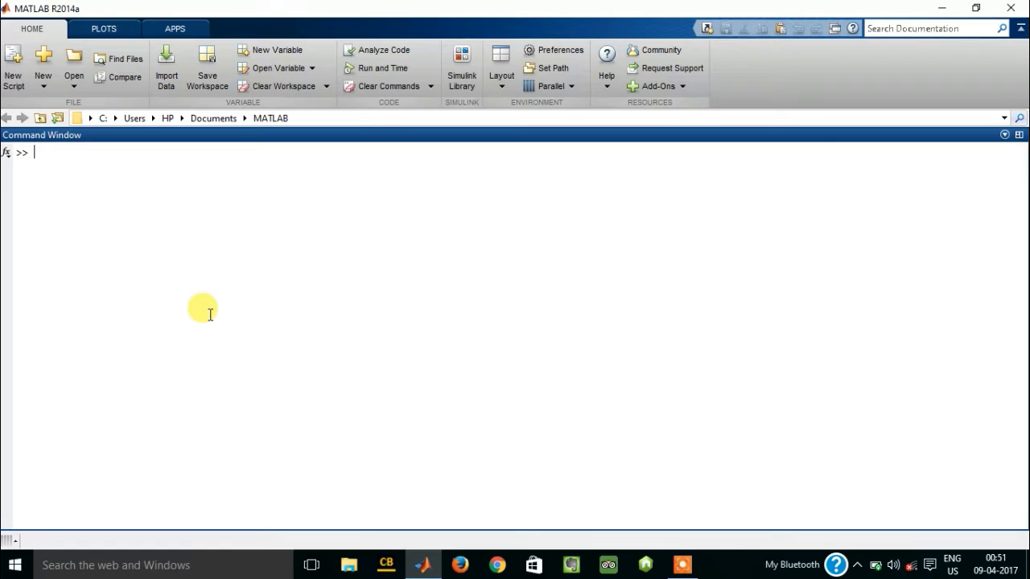
Step: Run life, read the demo's info, start the Game of Life simulation, then minimize to the desktop
type("lif")
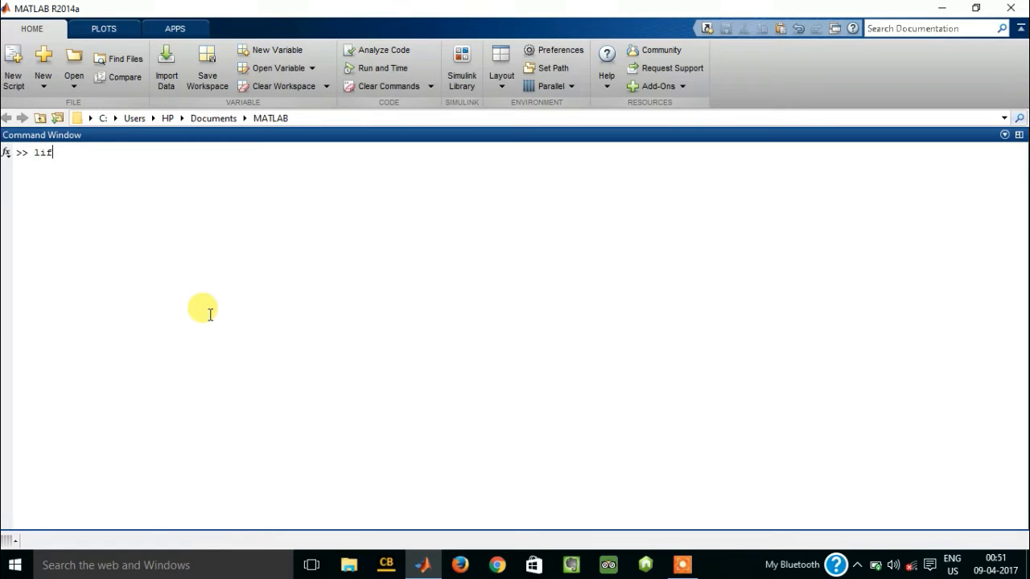
key("enter")
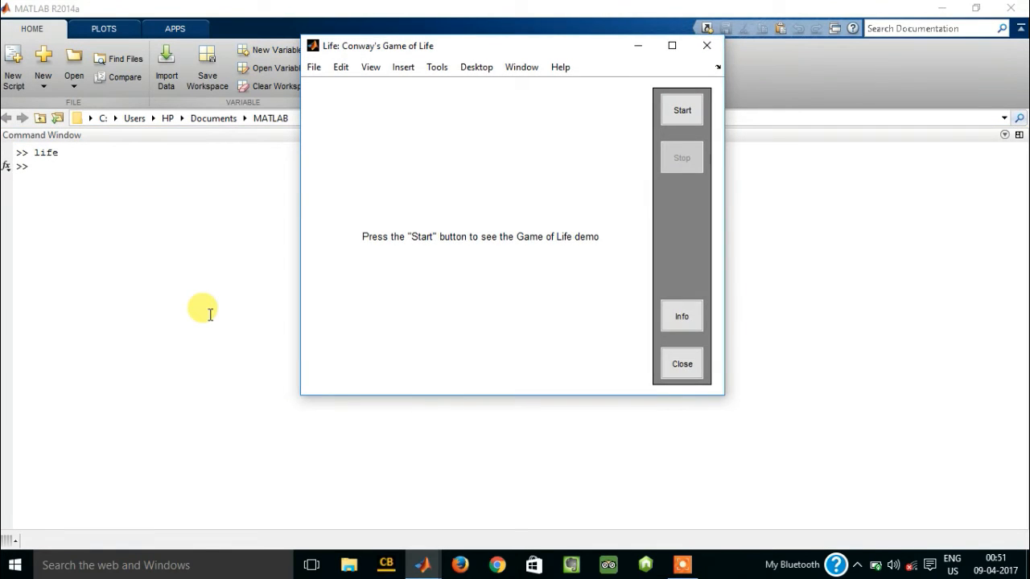
mouse_move(384, 58)
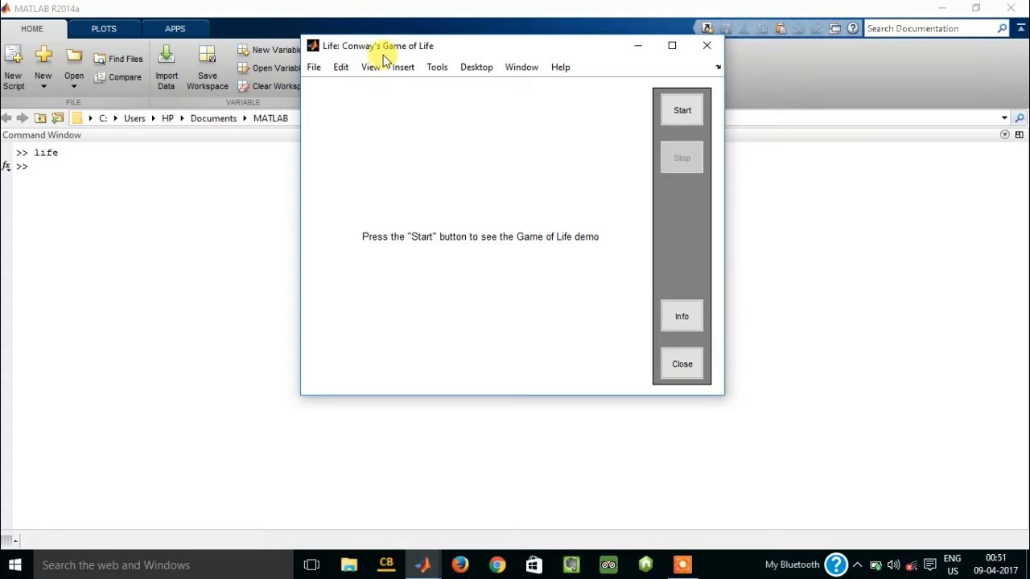
mouse_move(679, 222)
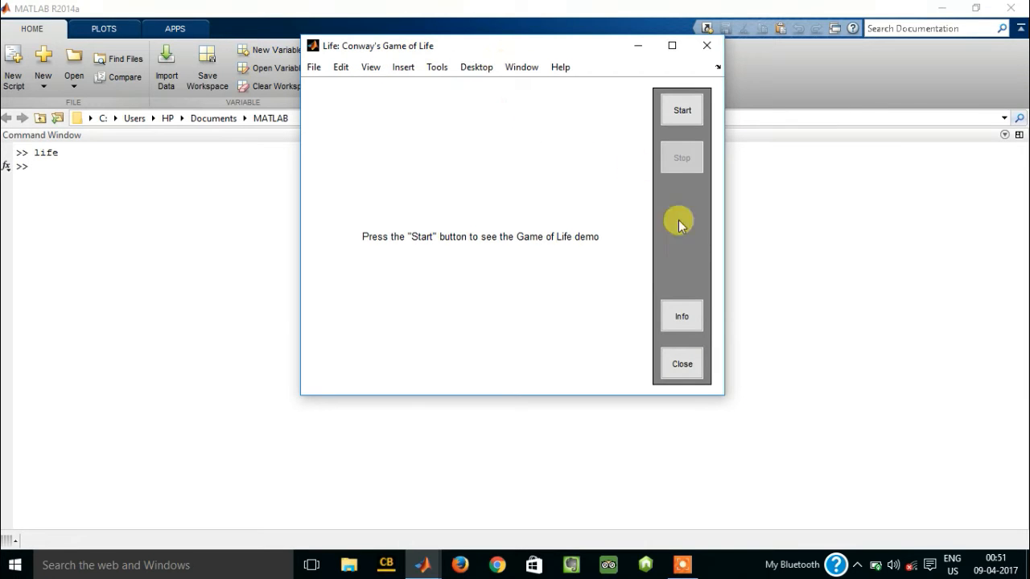
left_click(682, 315)
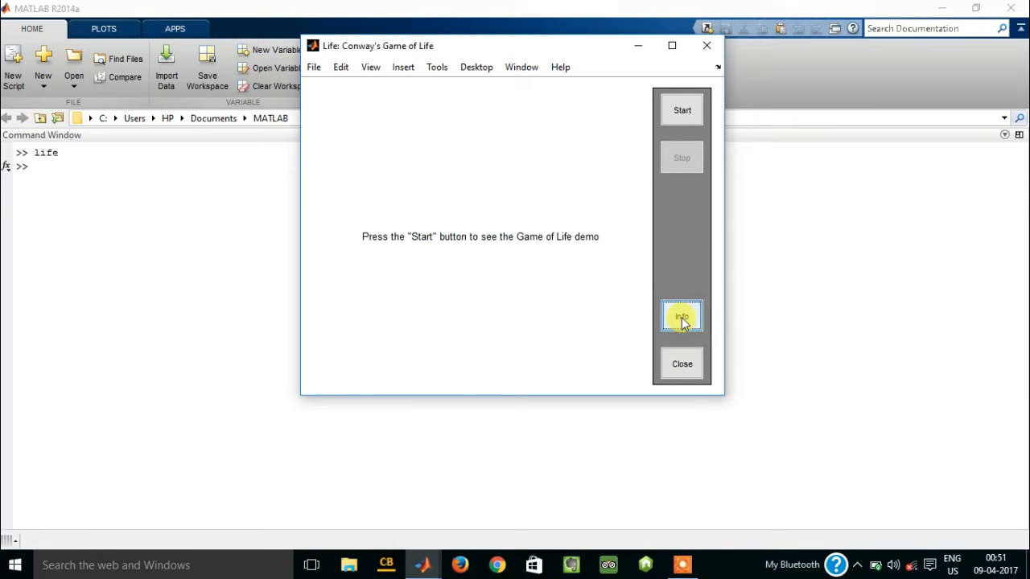
left_click(682, 315)
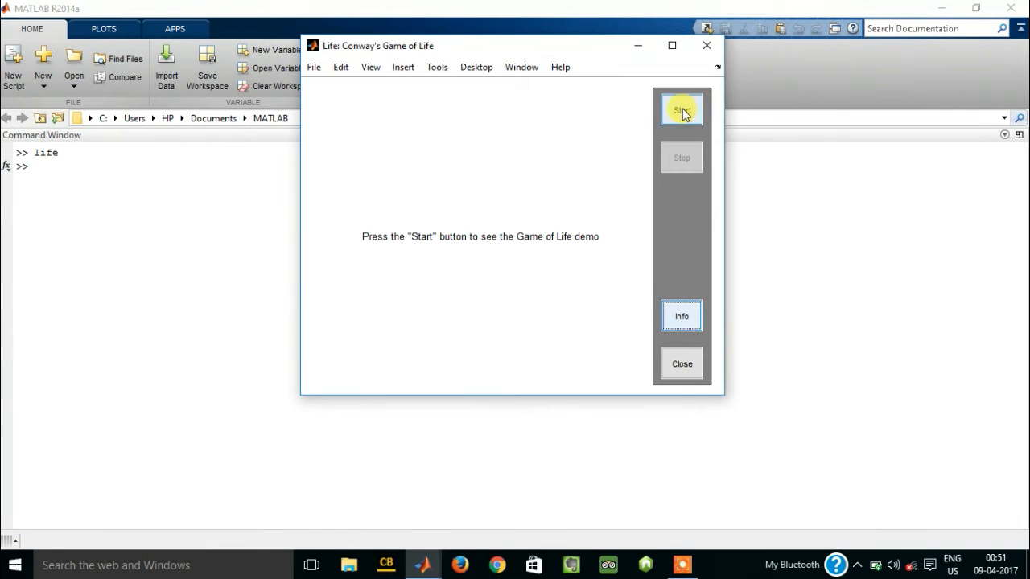
left_click(682, 110)
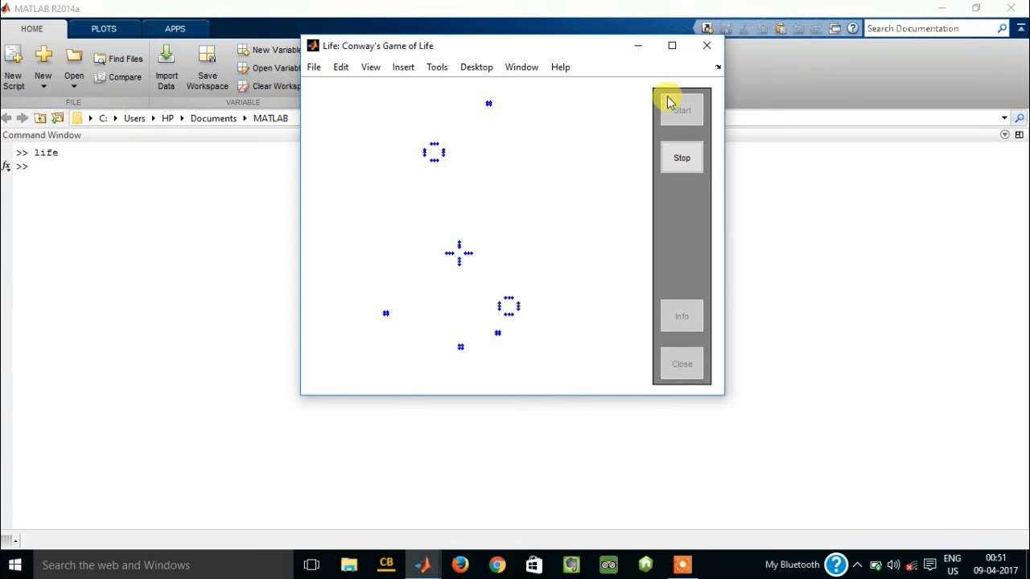
left_click(706, 45)
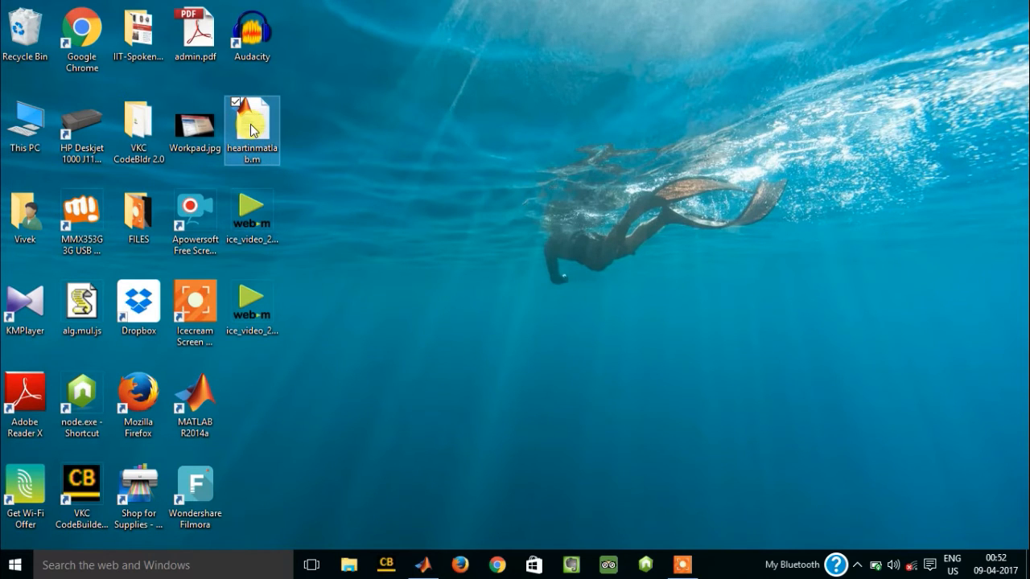
Step: Open heartinmatlab.m from the desktop in the MATLAB Editor
double_click(251, 126)
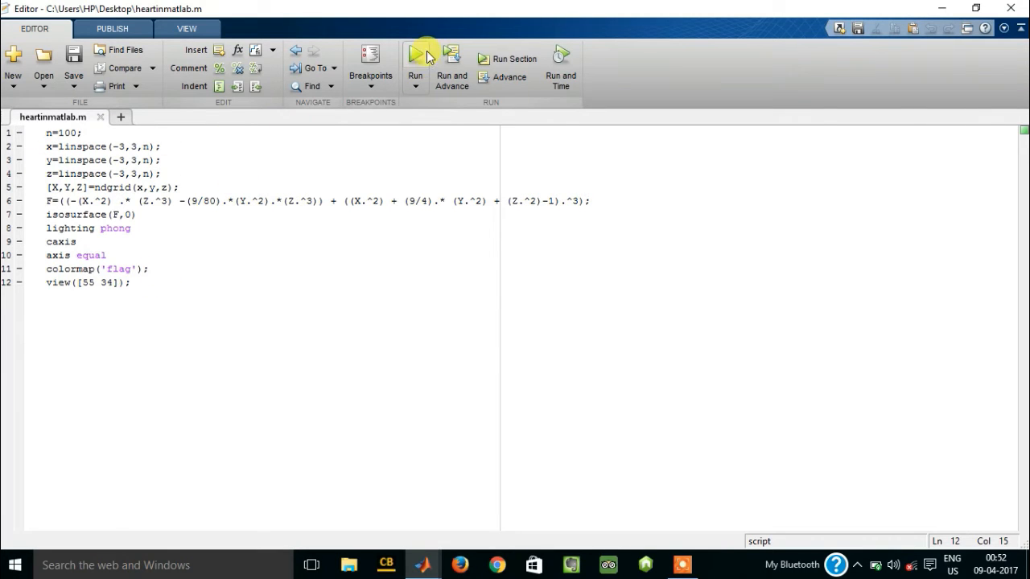
Step: Run the heart script, adding its folder to the path, and view the red 3D heart isosurface full-screen
left_click(415, 58)
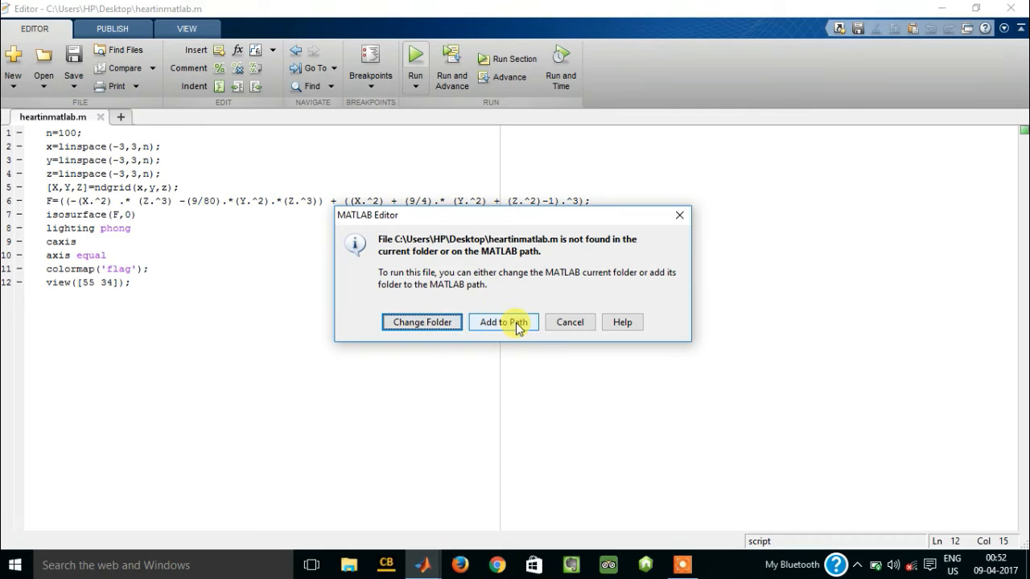
left_click(502, 322)
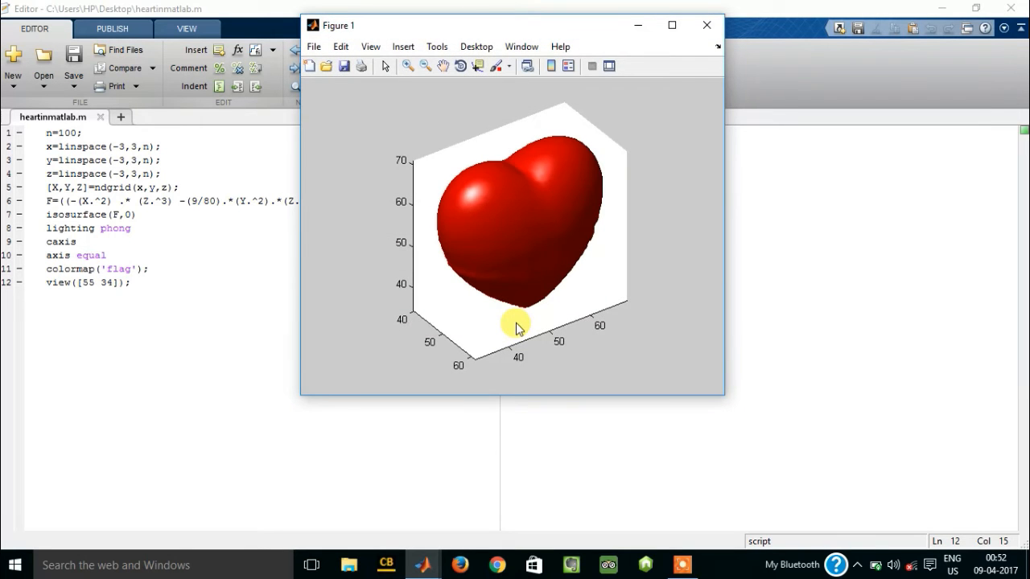
left_click(673, 26)
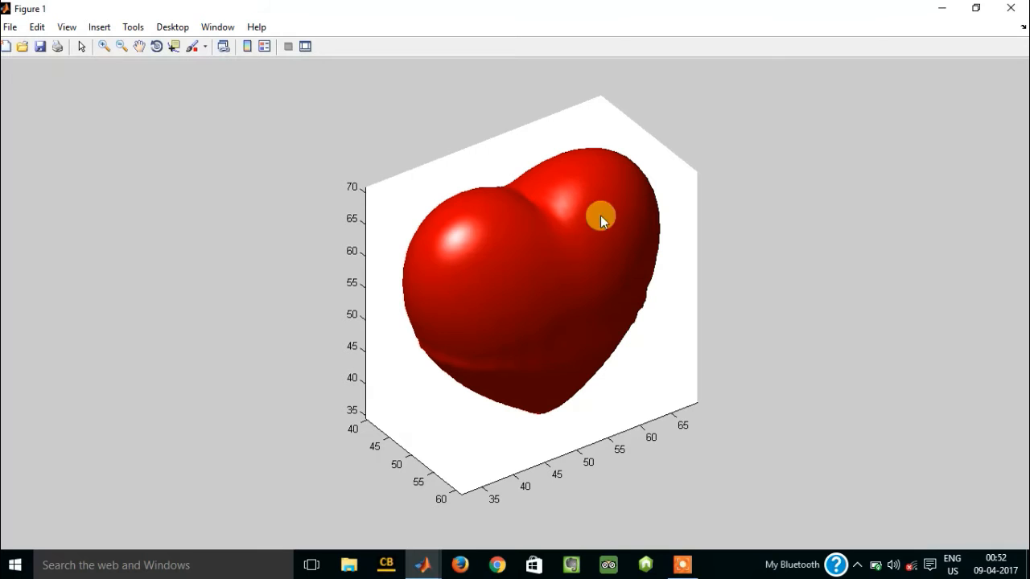
mouse_move(753, 291)
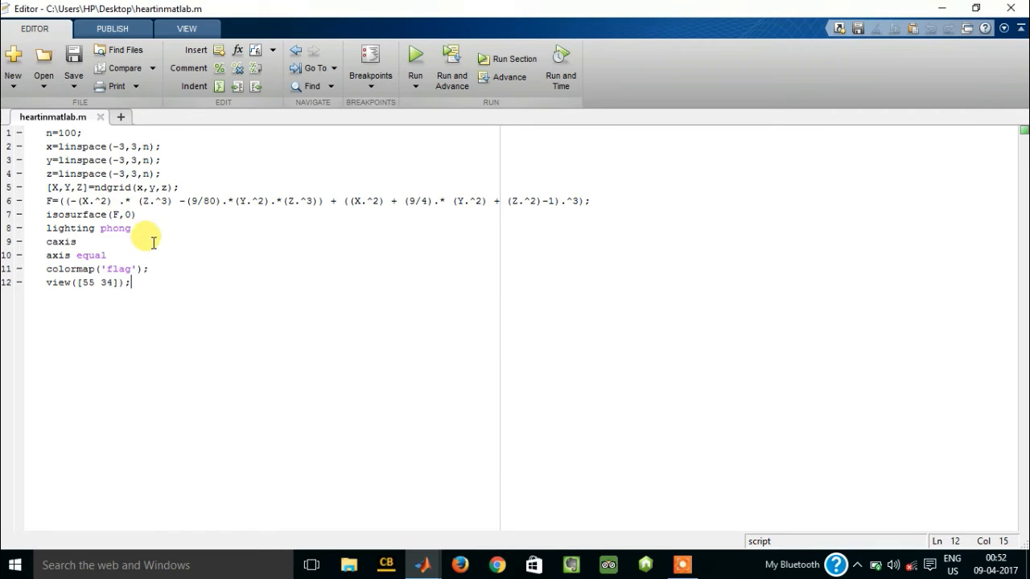
mouse_move(218, 243)
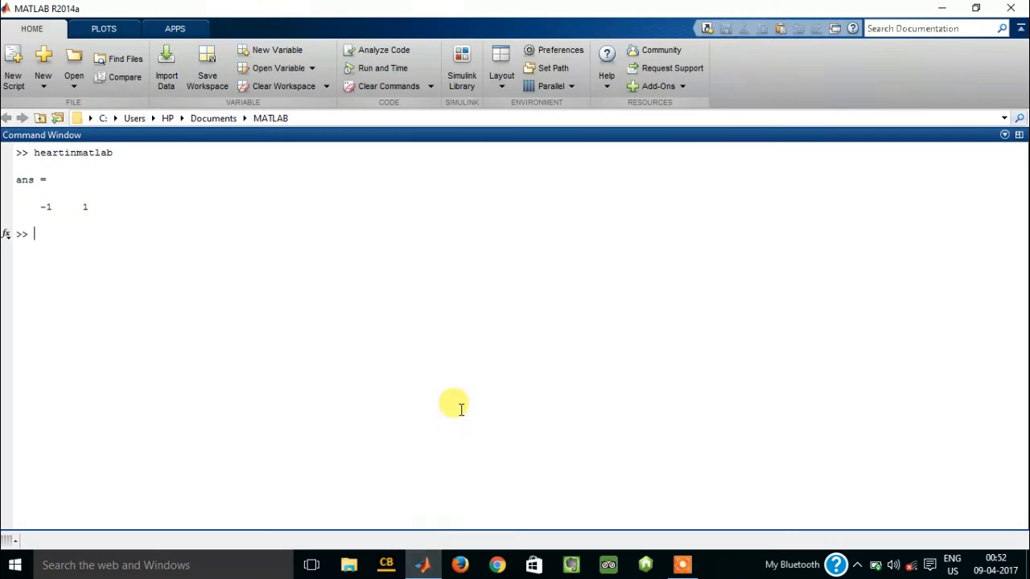
mouse_move(376, 286)
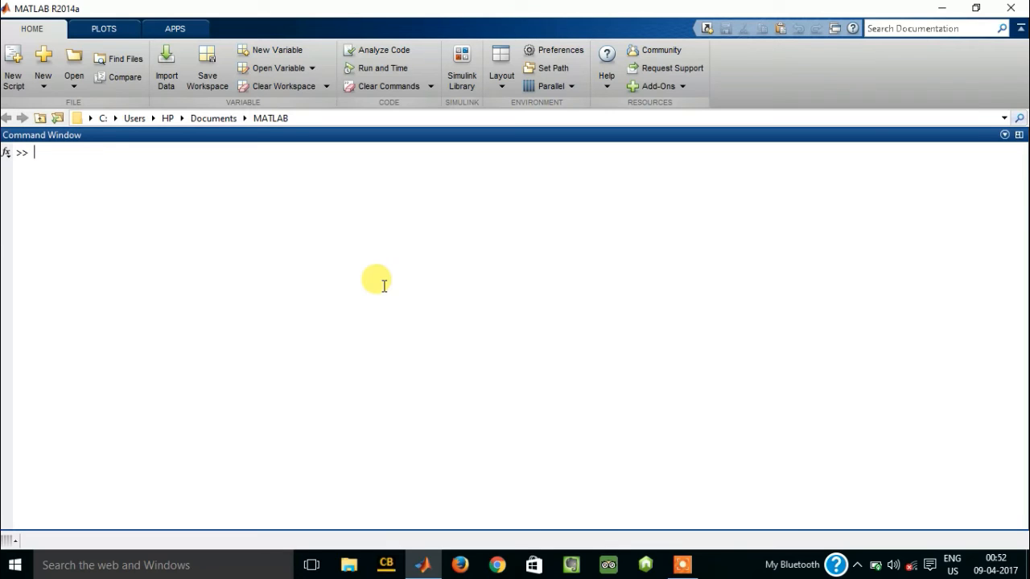
Step: Enter and evaluate the matrix [3 4 1; 2 1 0]
type("[3 4 1; 2 1")
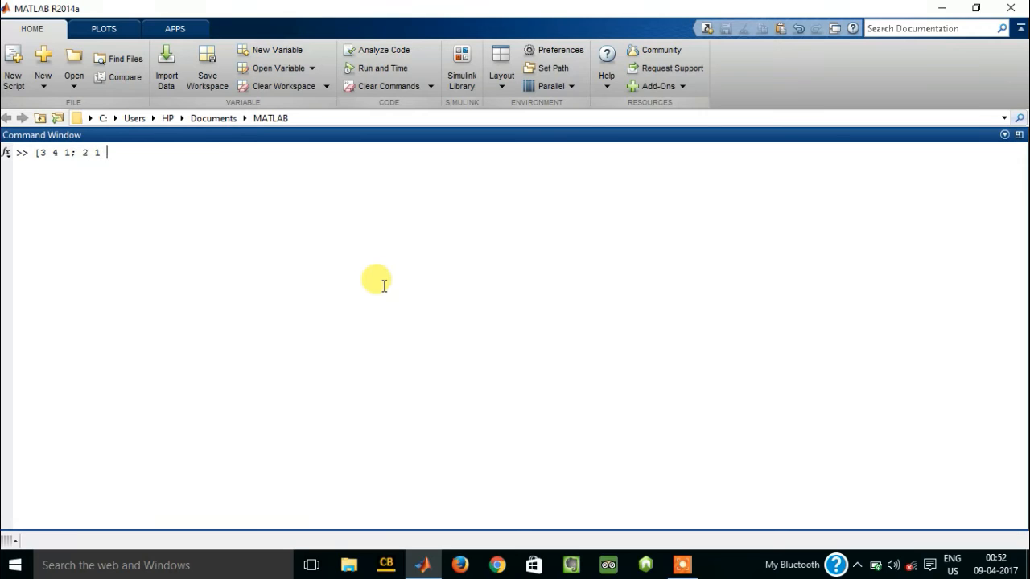
type("0;")
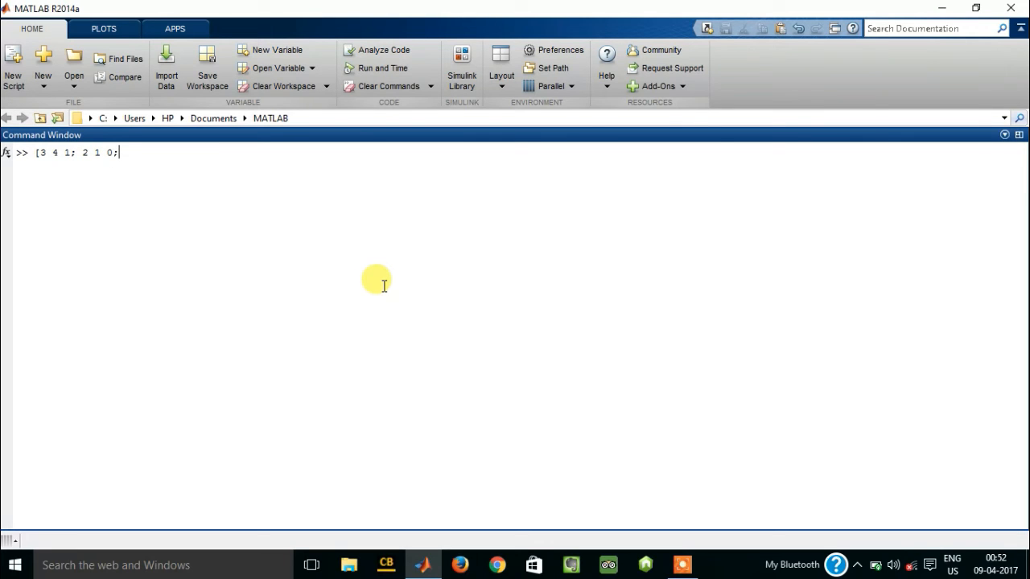
key("Backspace")
type("]")
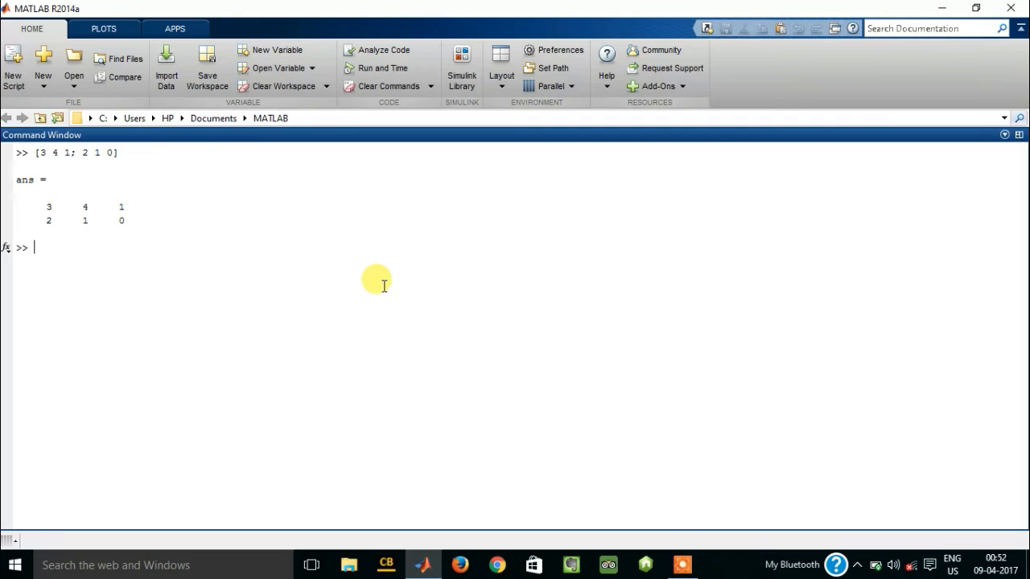
Step: Ask why twice for two random answers, then clear the command window
type("why")
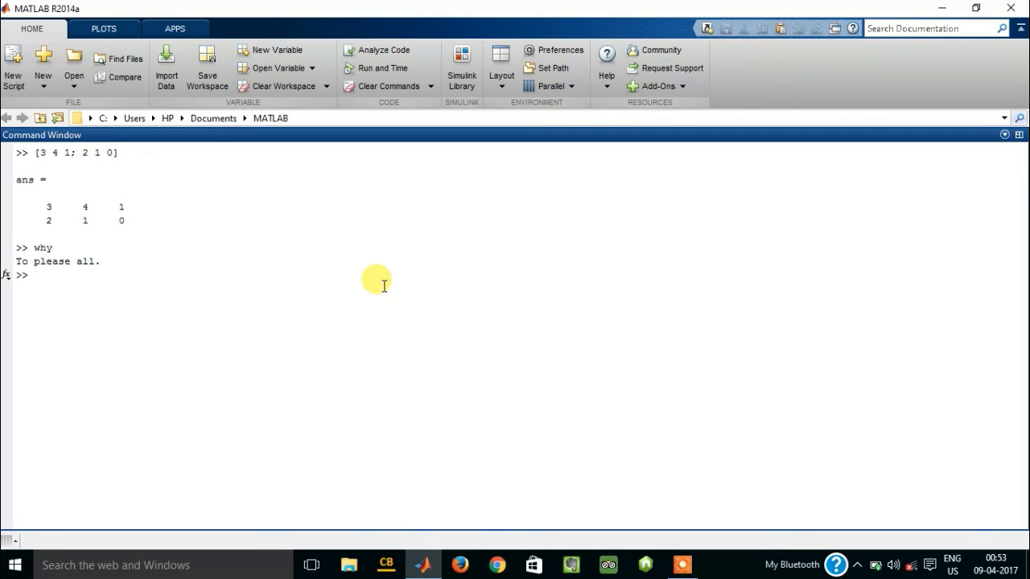
type("why")
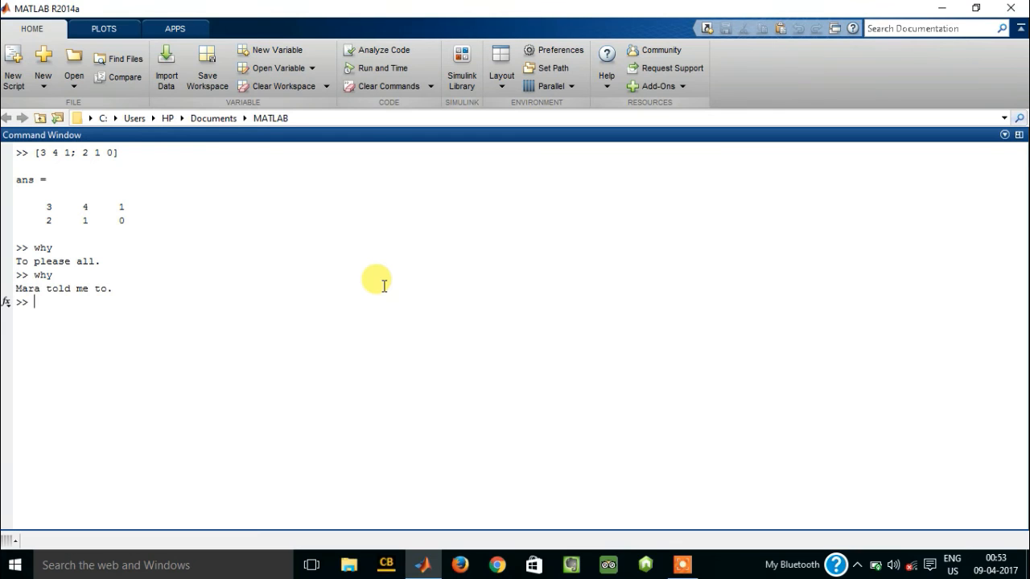
mouse_move(116, 248)
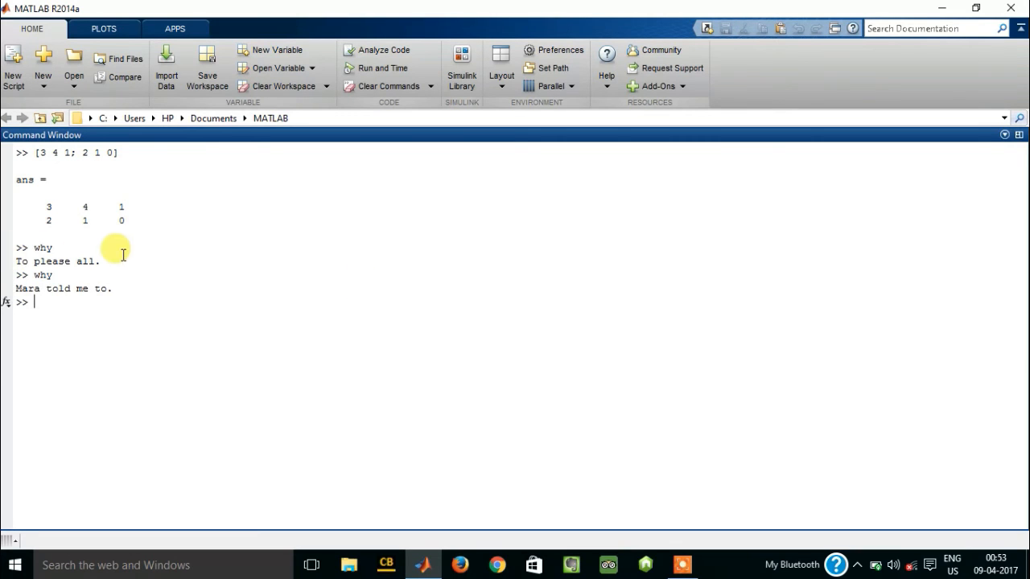
type("w")
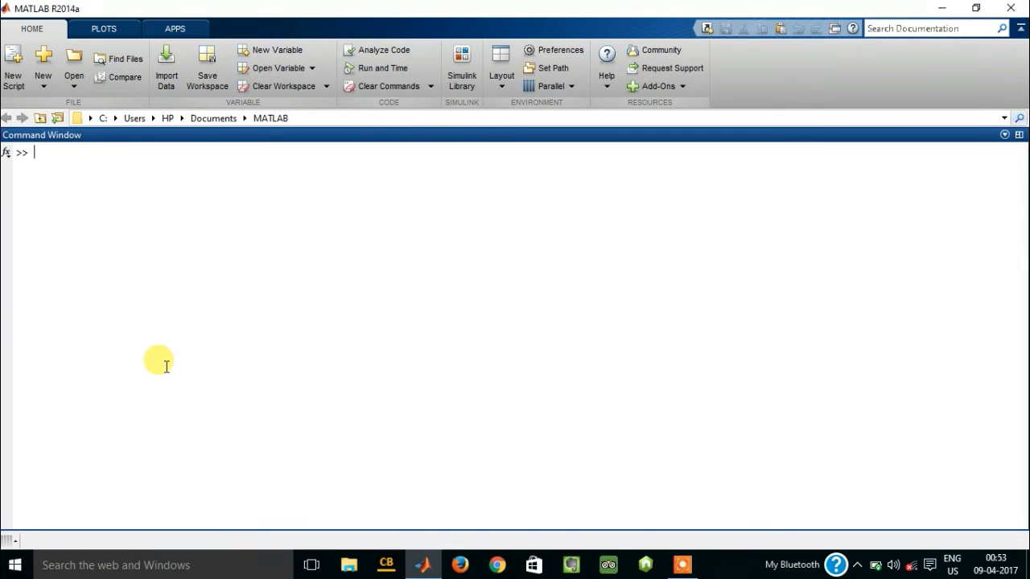
Step: Run image to show the upside-down face picture, maximize and restore it, then close the figure
type("image")
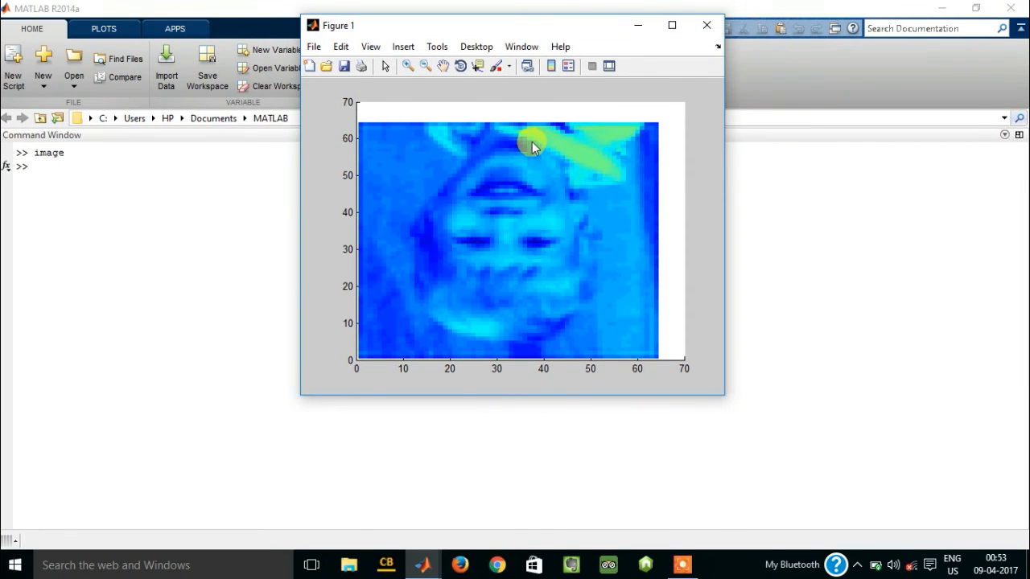
left_click(671, 26)
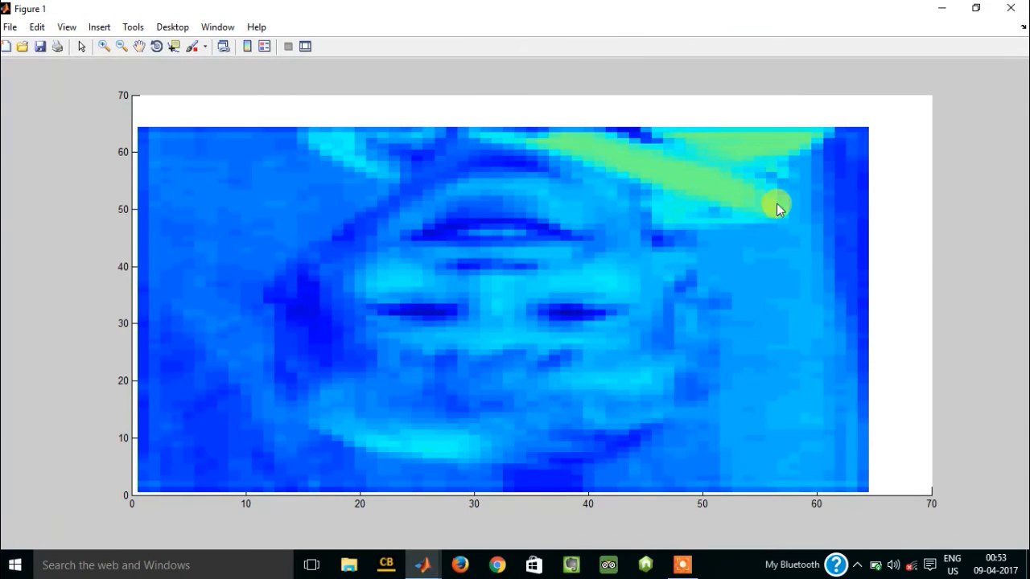
mouse_move(319, 338)
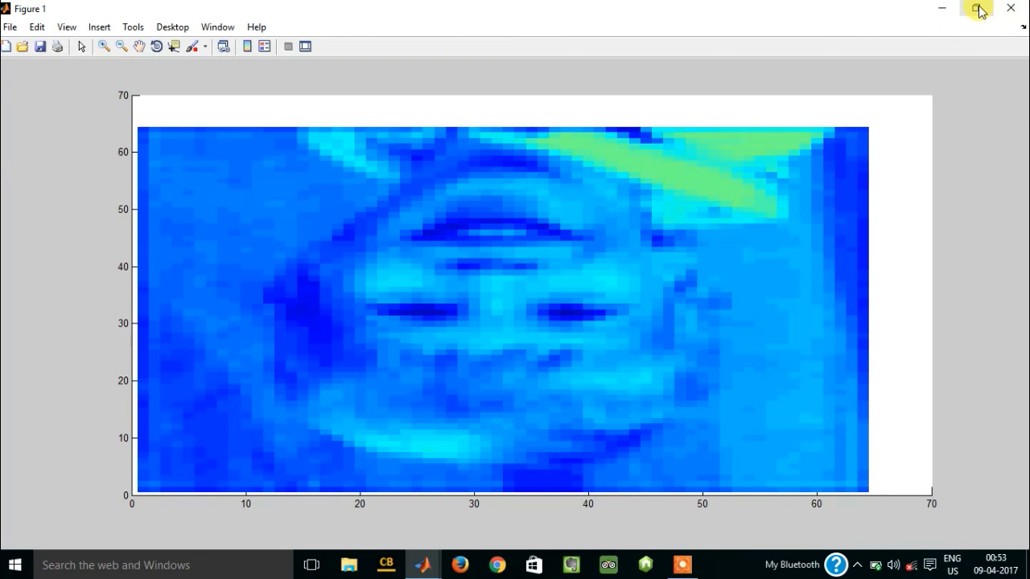
left_click(978, 10)
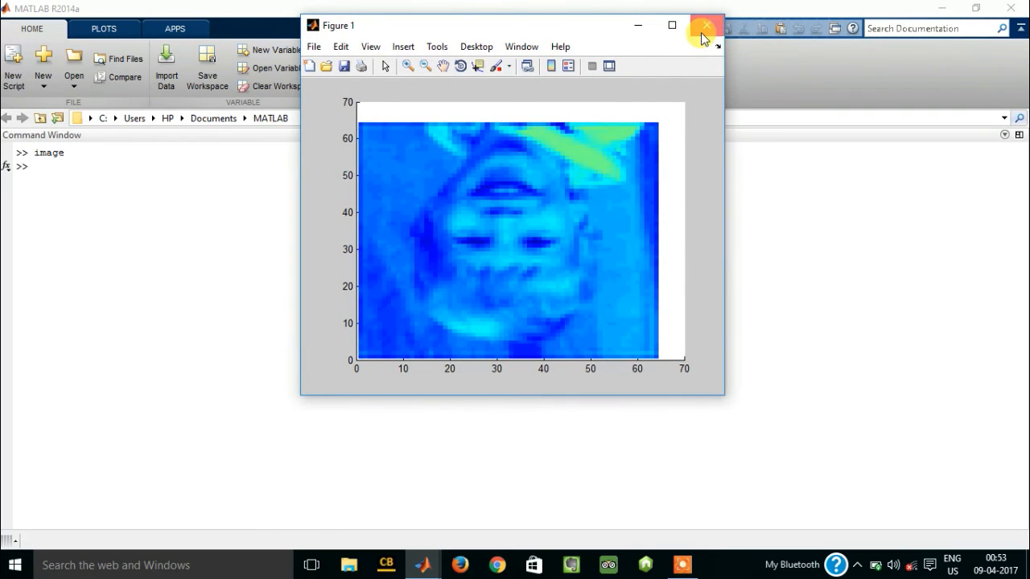
left_click(704, 27)
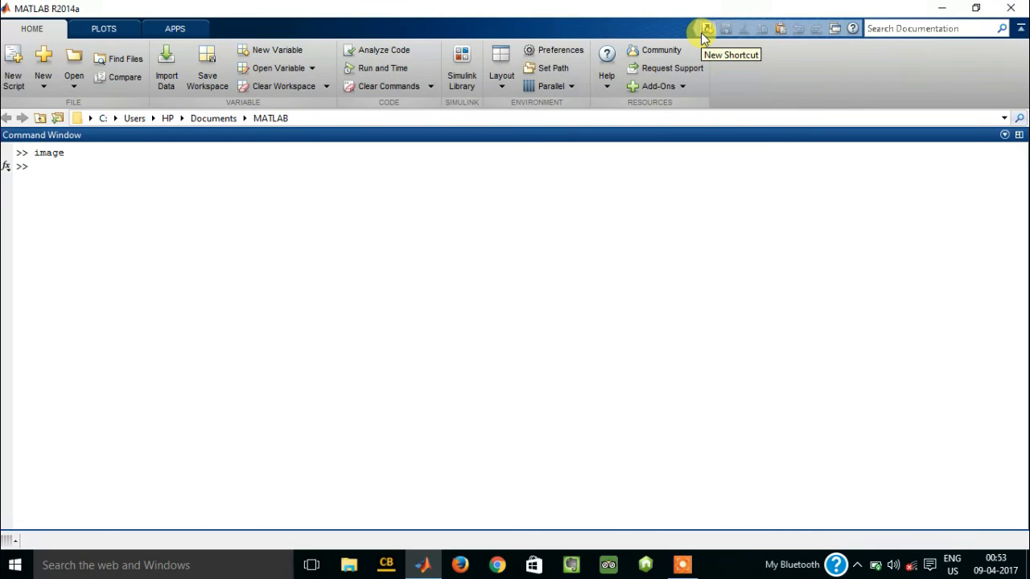